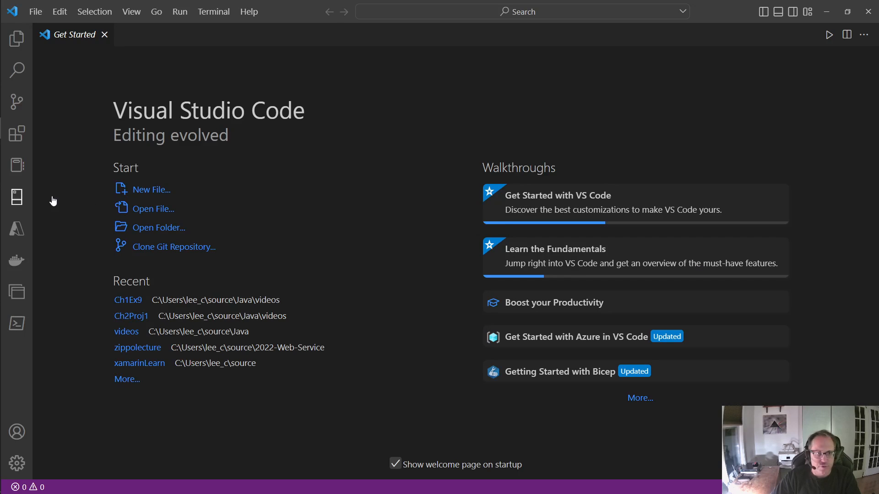
pyautogui.moveTo(133, 272)
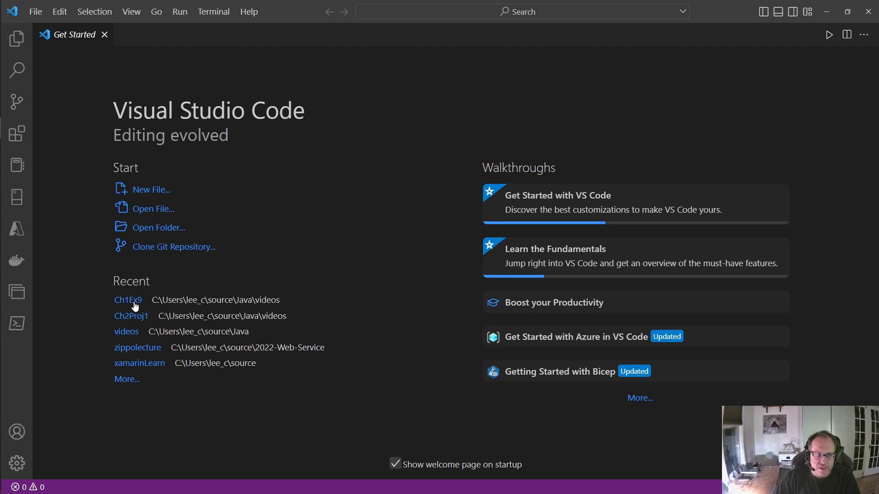
pyautogui.moveTo(269, 378)
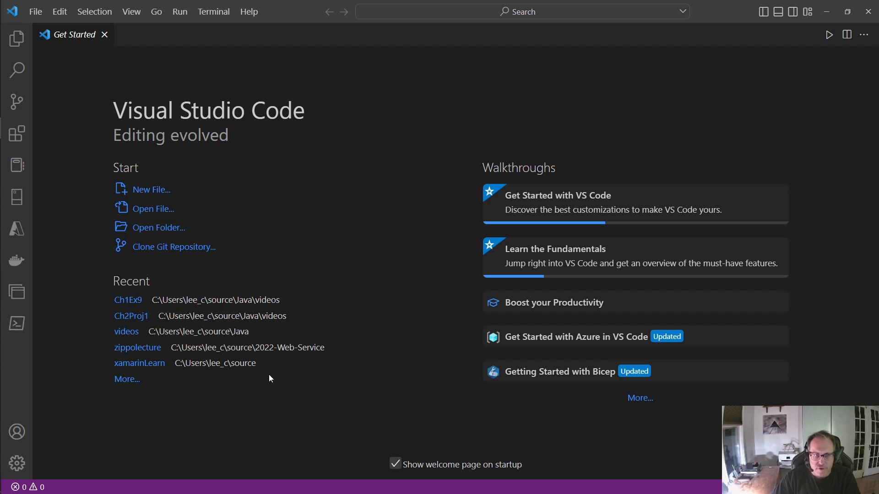
# - Choose Open Folder from the File menu to browse for a project folder
pyautogui.click(35, 11)
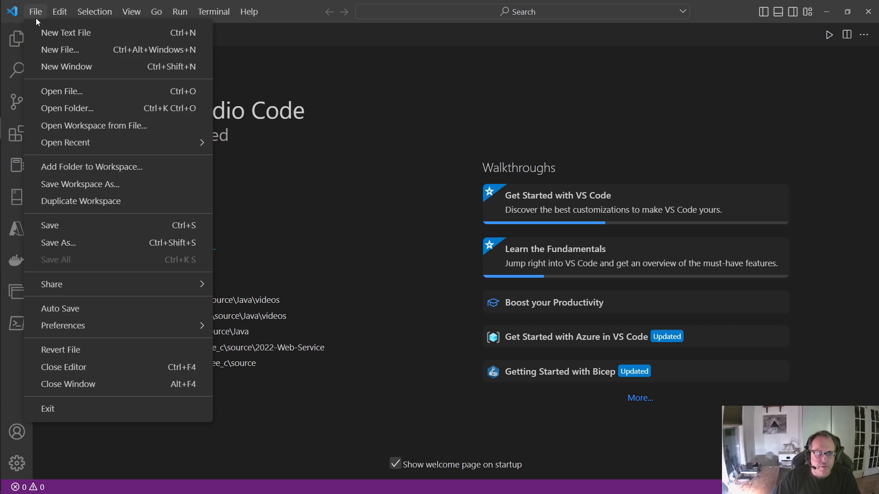
pyautogui.click(67, 108)
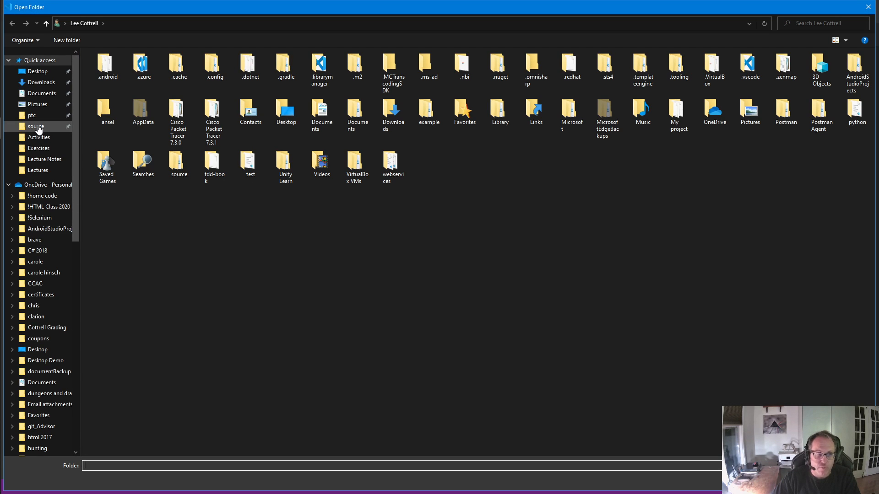
# - Navigate through source, Java and videos to reach the Ch1Ex9 project folder
pyautogui.doubleClick(178, 159)
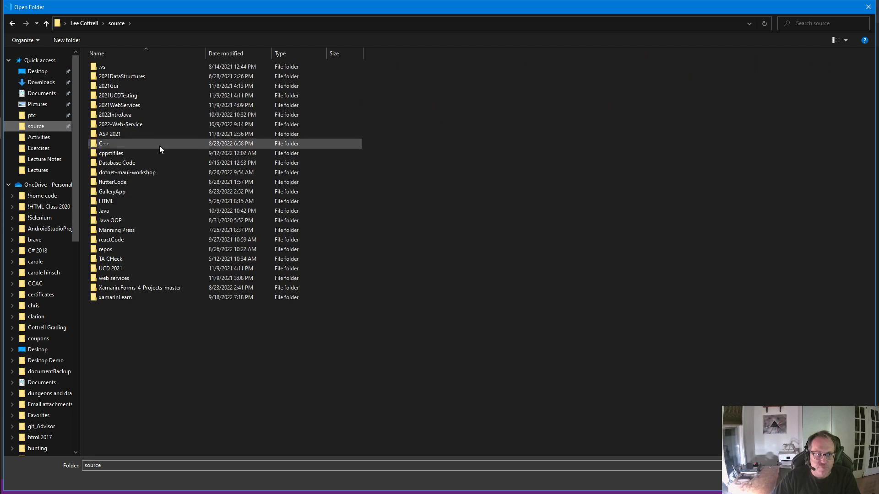
pyautogui.doubleClick(104, 211)
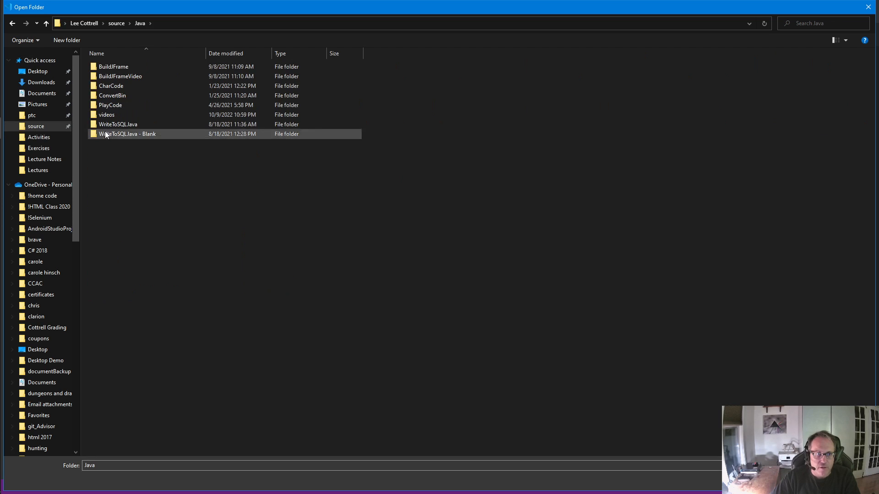
pyautogui.doubleClick(106, 115)
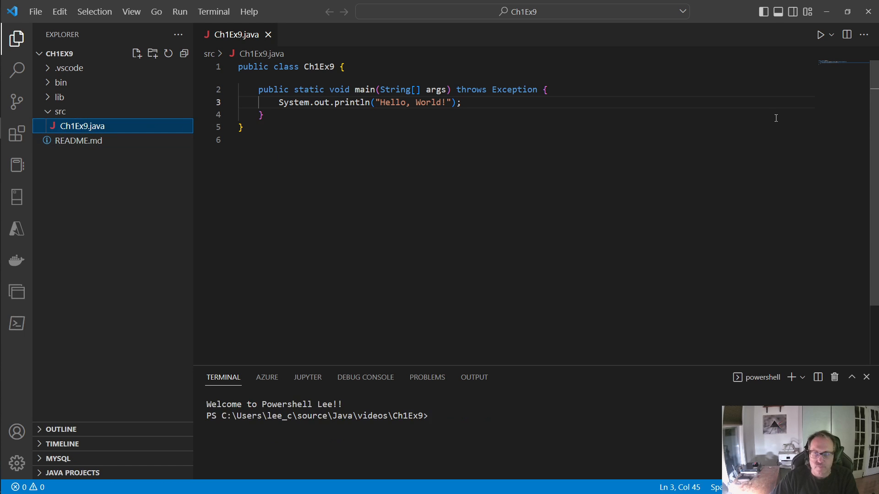
# - Launch Ch1Ex9.java with Run Java from the editor's run dropdown
pyautogui.click(832, 34)
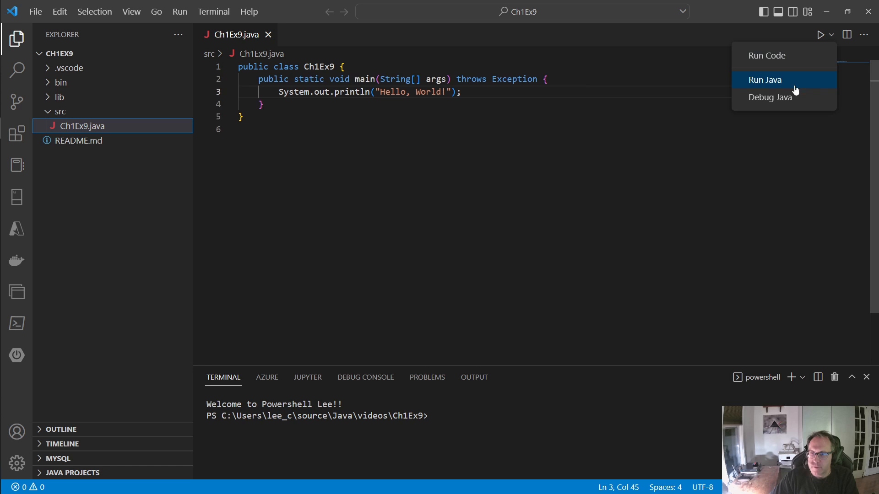
pyautogui.click(763, 80)
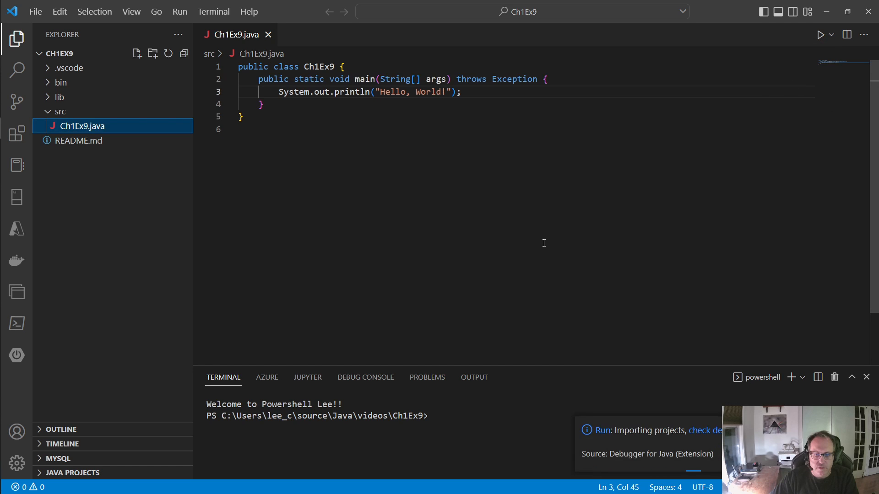
pyautogui.moveTo(453, 219)
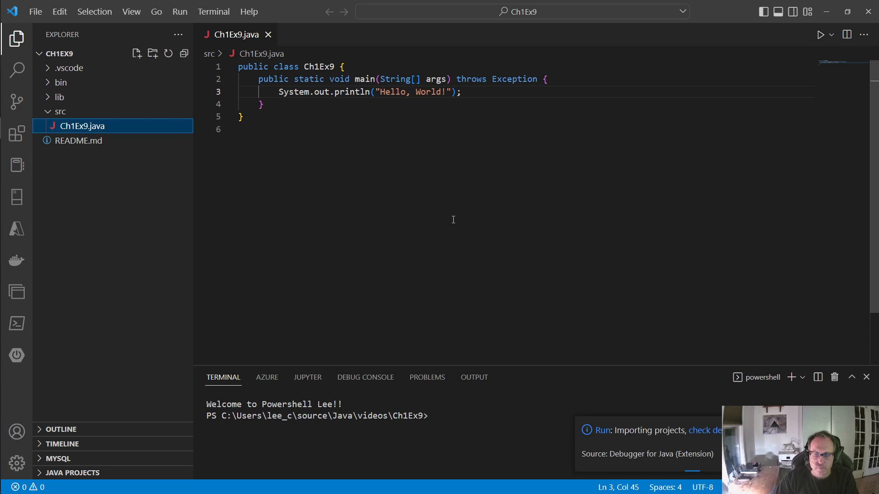
pyautogui.moveTo(499, 216)
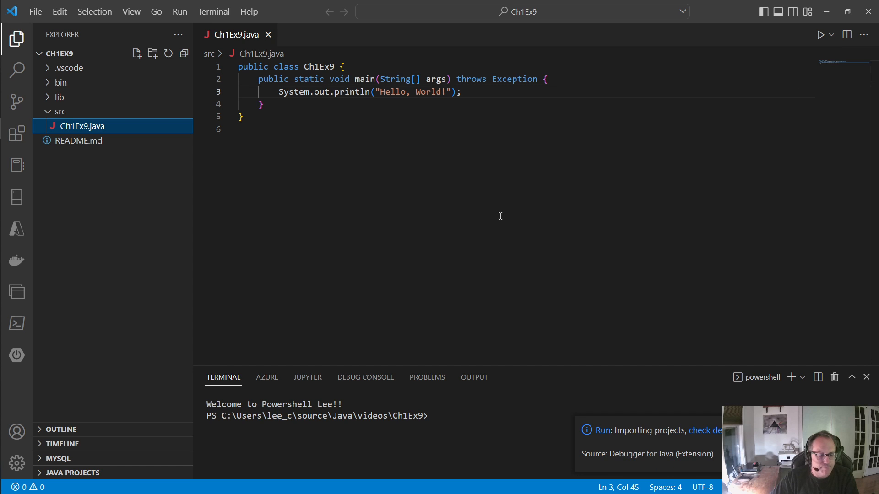